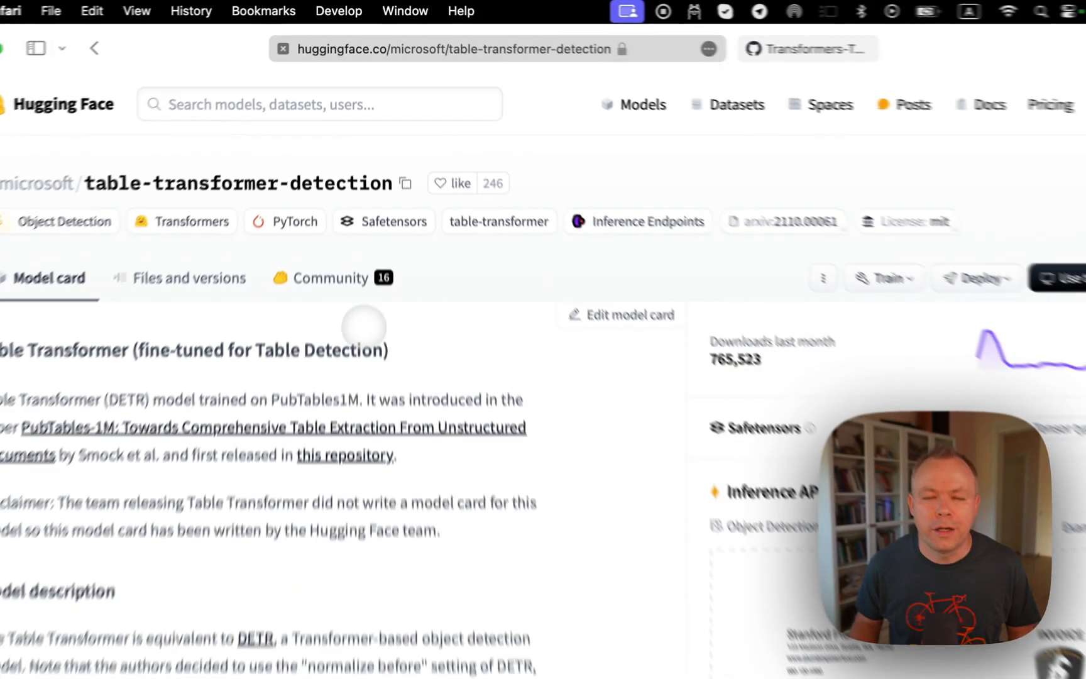
Scroll down the table-transformer-detection model card toward the inference demo
{"action": "scroll", "scroll_direction": "down", "scroll_amount": 3}
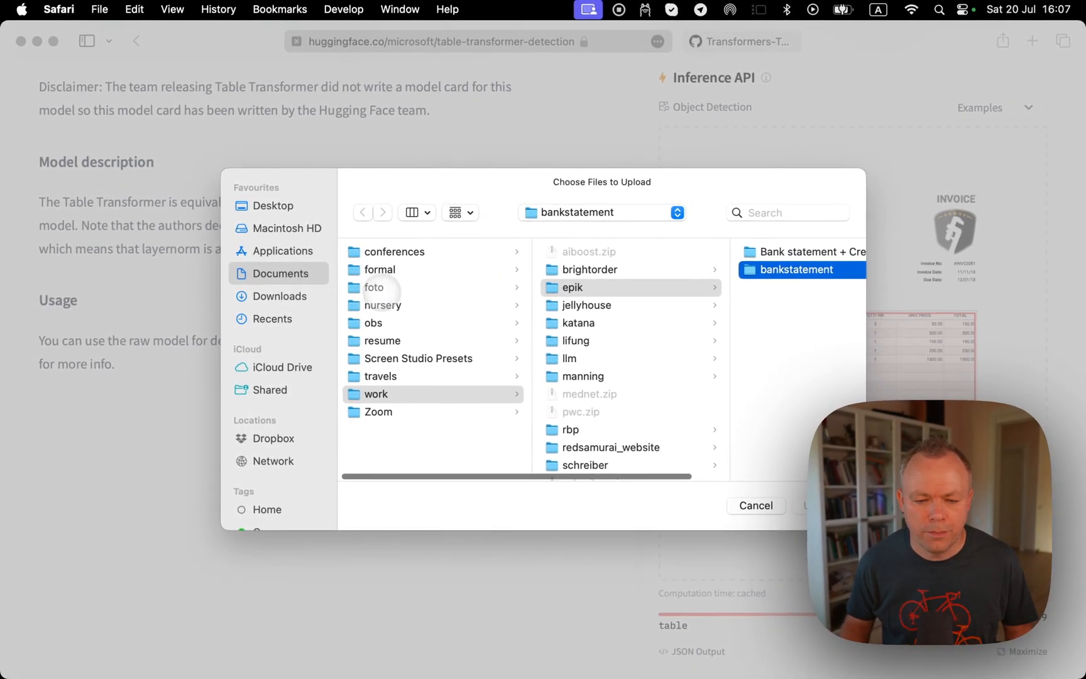
Navigate Macintosh HD > infra > sparrow > data and pick an invoice image to upload
{"action": "left_click", "coordinate": [286, 228]}
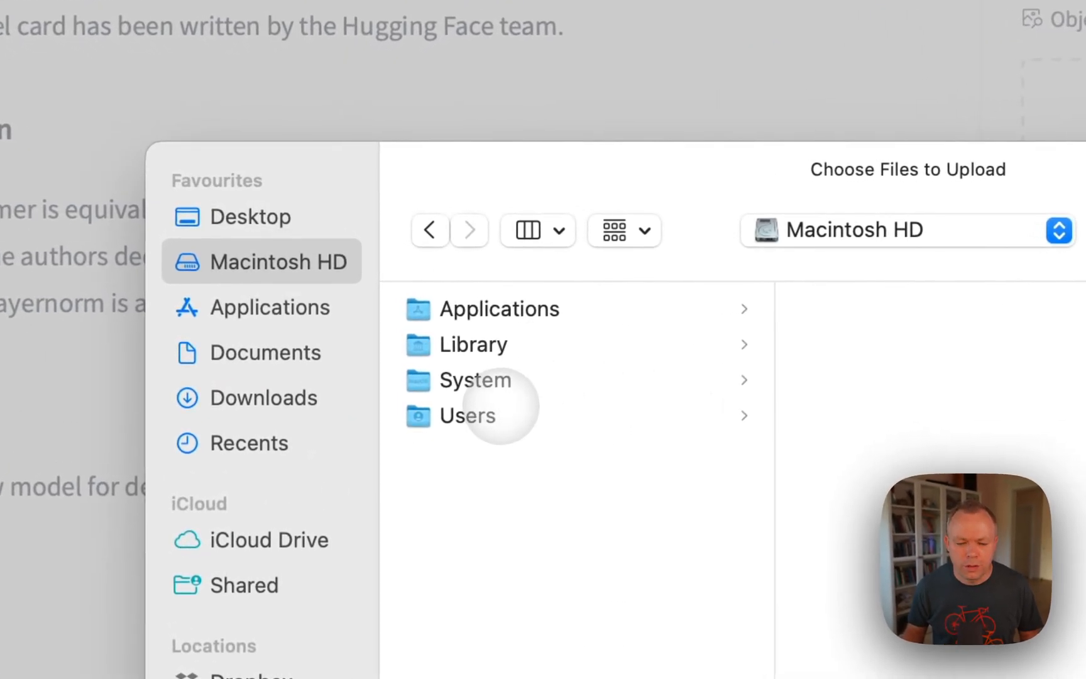
{"action": "left_click", "coordinate": [468, 416]}
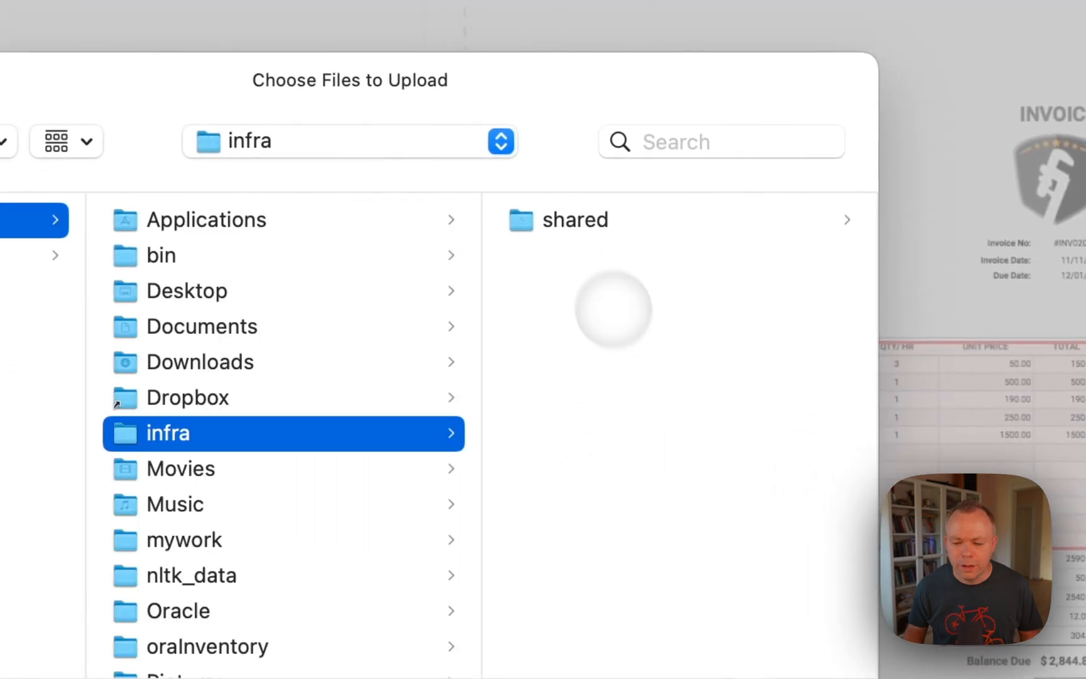
{"action": "left_click", "coordinate": [577, 220]}
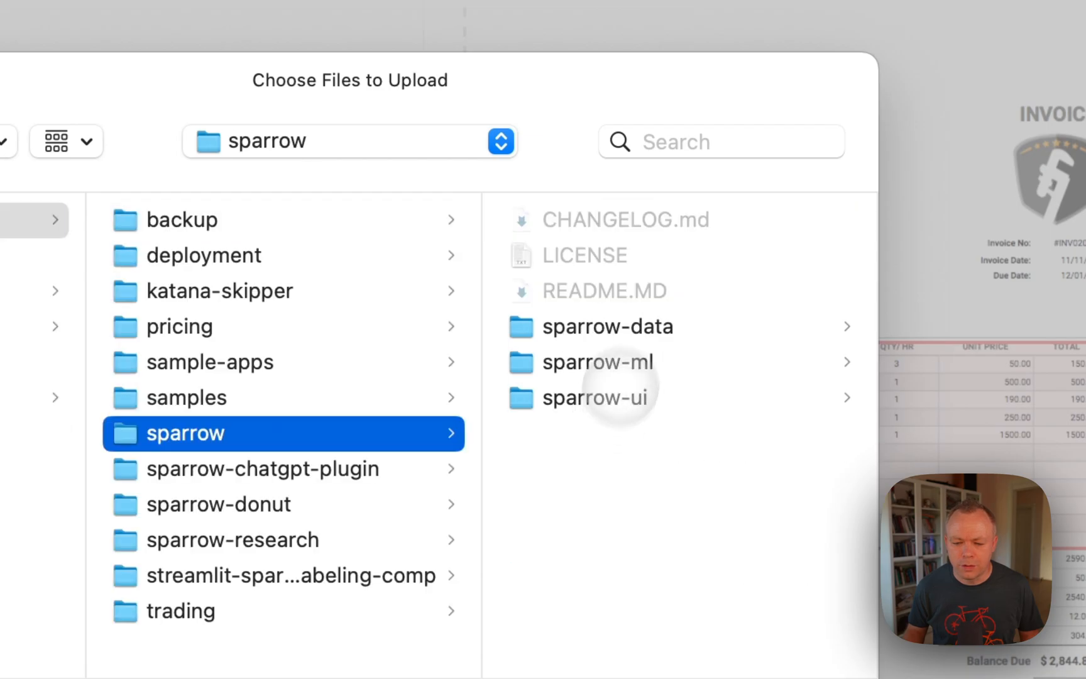
{"action": "left_click", "coordinate": [596, 361]}
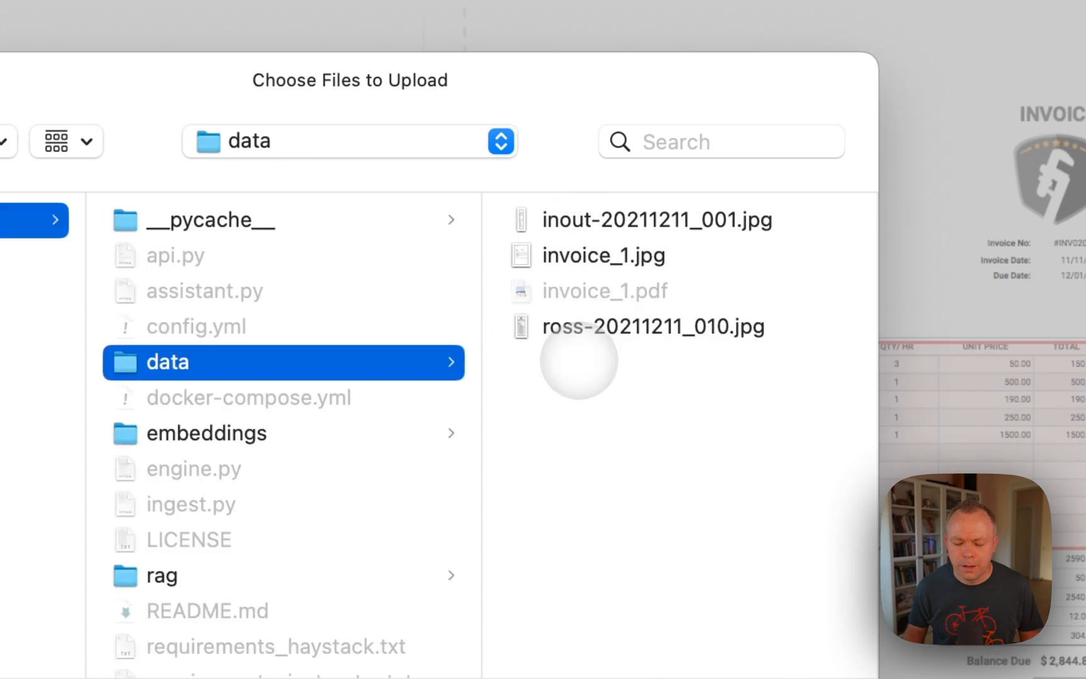
{"action": "left_click", "coordinate": [602, 256]}
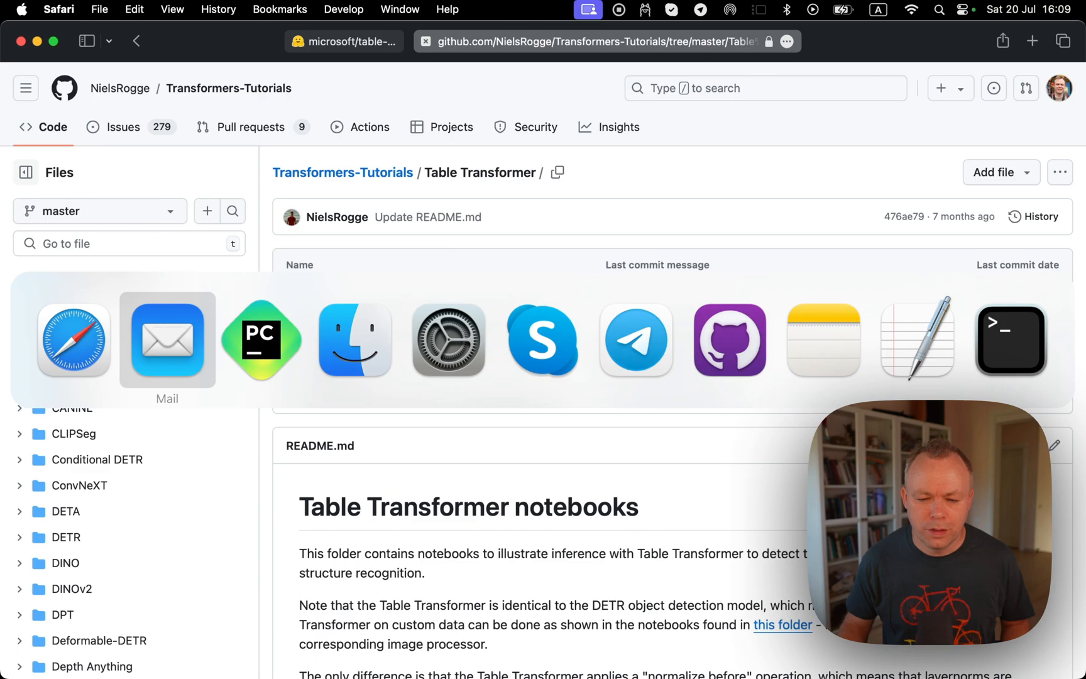
{"action": "mouse_move", "coordinate": [261, 339]}
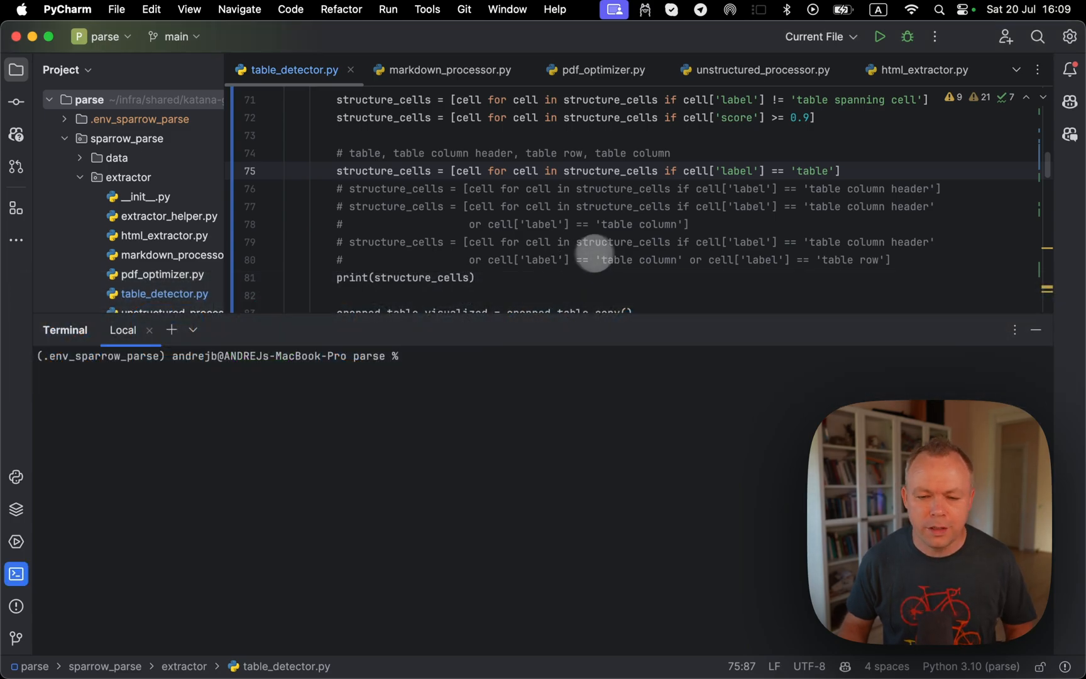
{"action": "mouse_move", "coordinate": [558, 184]}
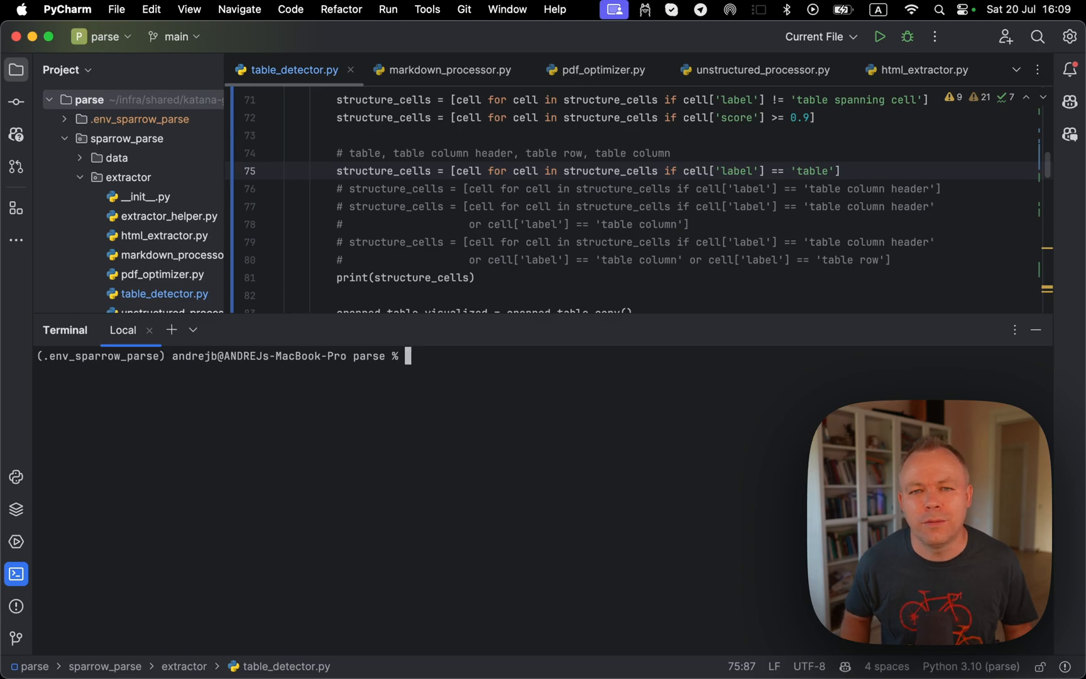
{"action": "mouse_move", "coordinate": [516, 161]}
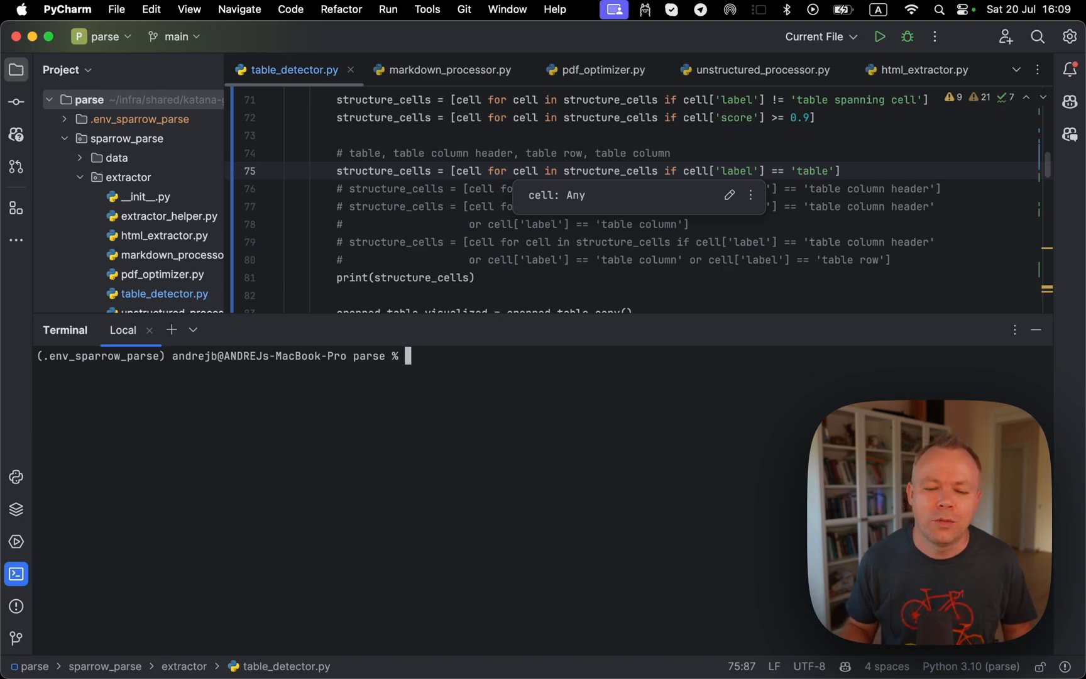
{"action": "mouse_move", "coordinate": [419, 277]}
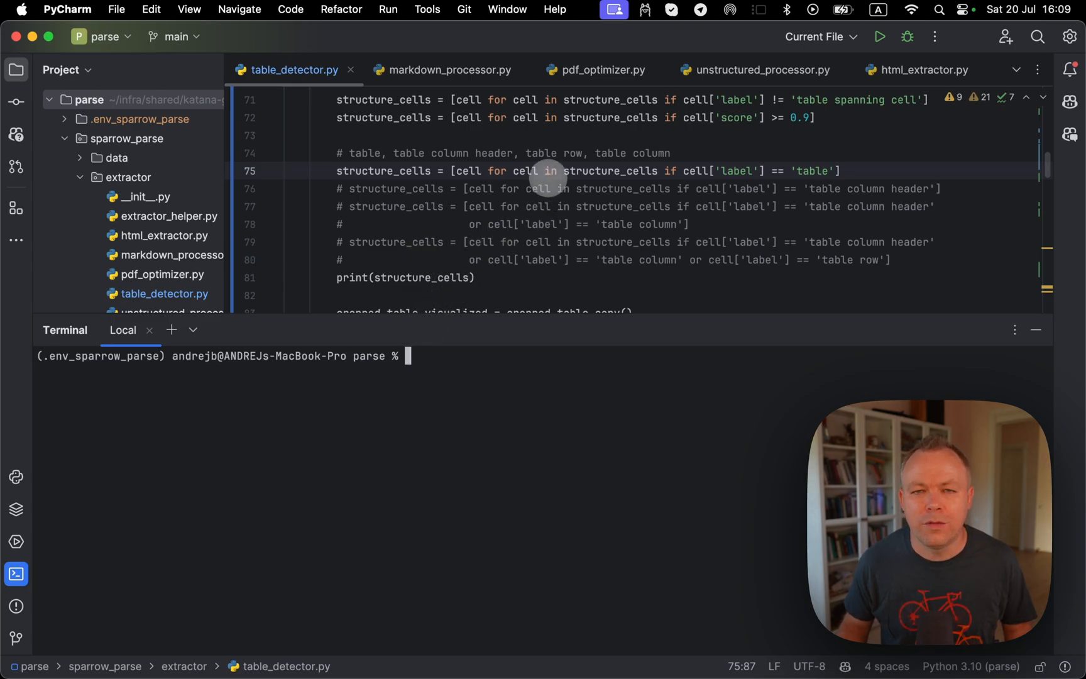
{"action": "mouse_move", "coordinate": [417, 320]}
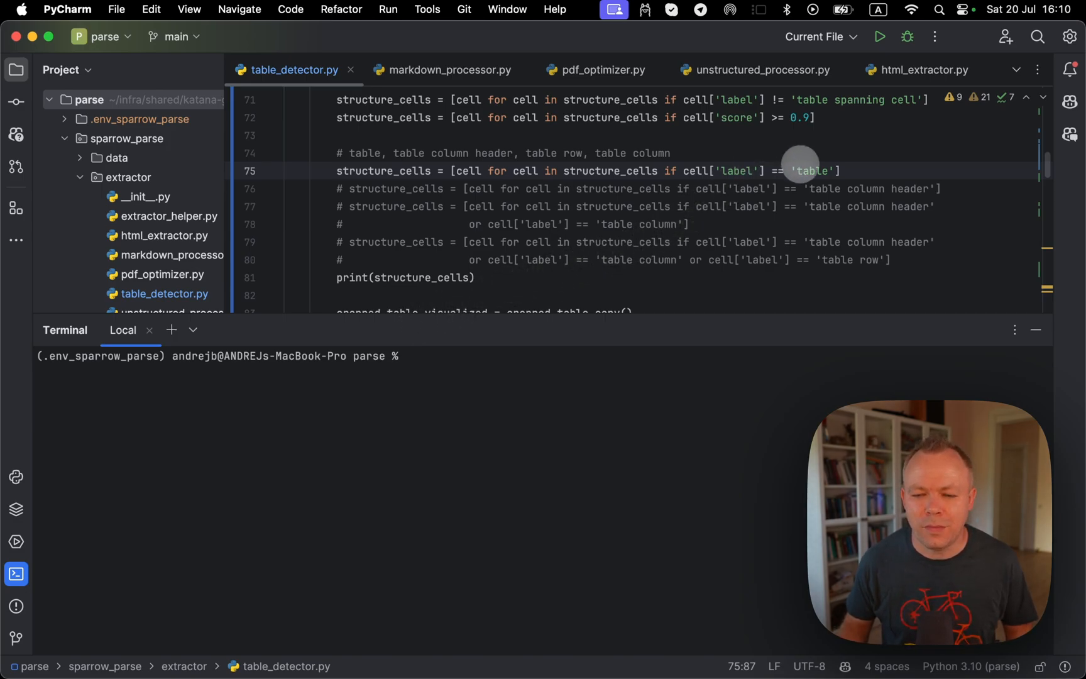
{"action": "mouse_move", "coordinate": [760, 206]}
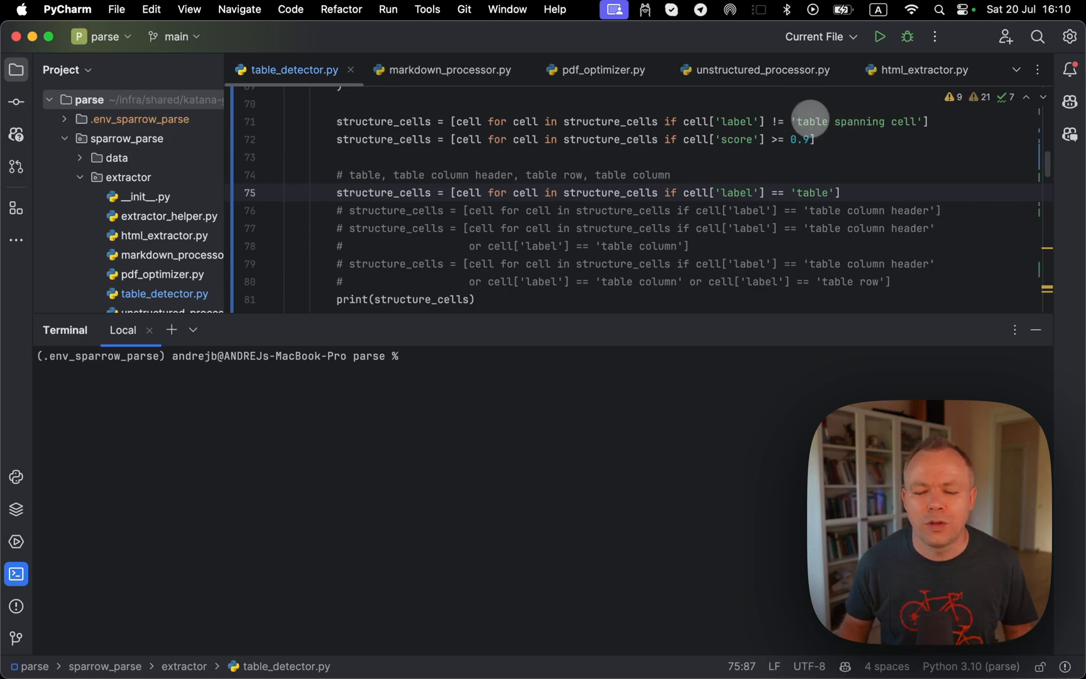
{"action": "mouse_move", "coordinate": [741, 138]}
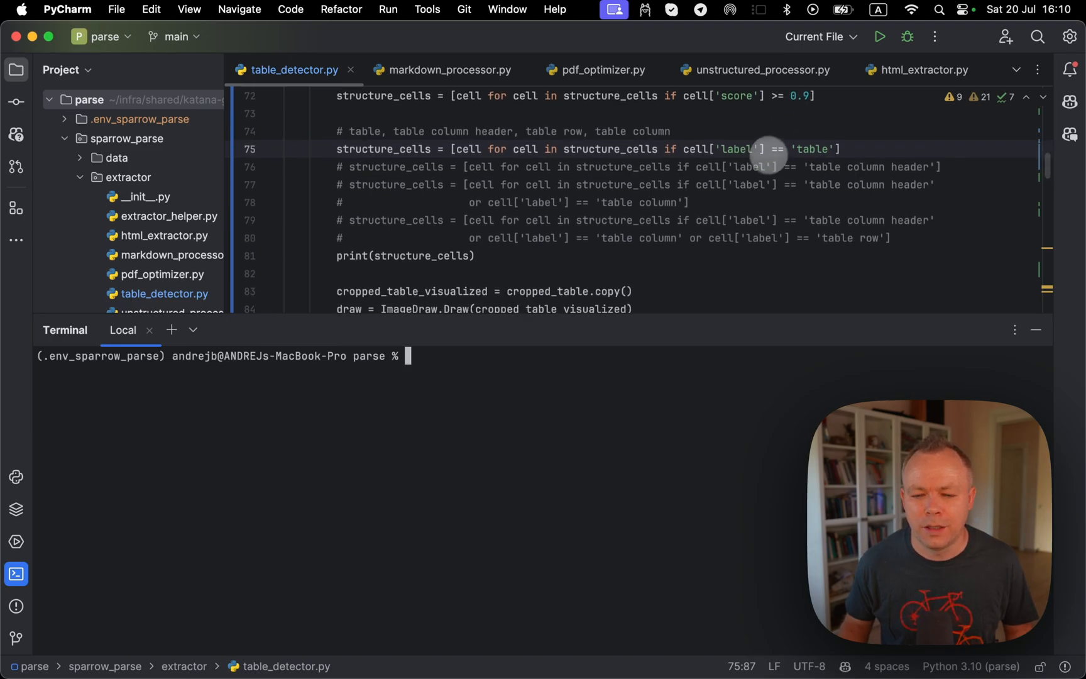
{"action": "mouse_move", "coordinate": [807, 148]}
{"action": "type", "text": "python sparrow_parse/extractor/table_detector.py"}
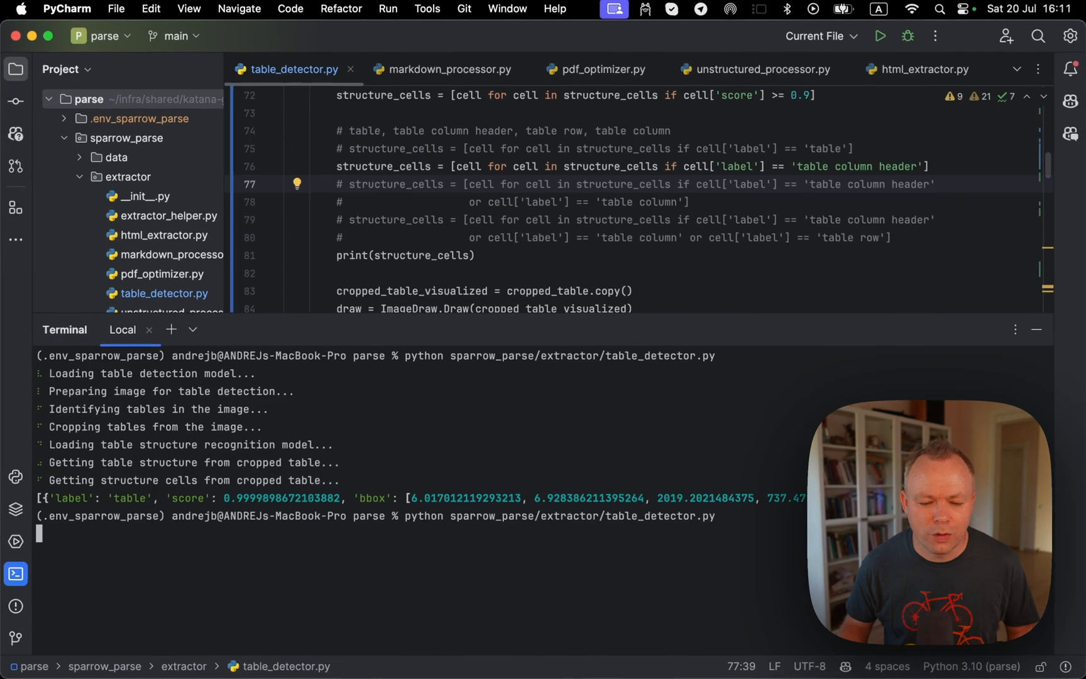
Rerun table_detector.py and scroll the terminal to the printed table column header cell
{"action": "key", "text": "enter"}
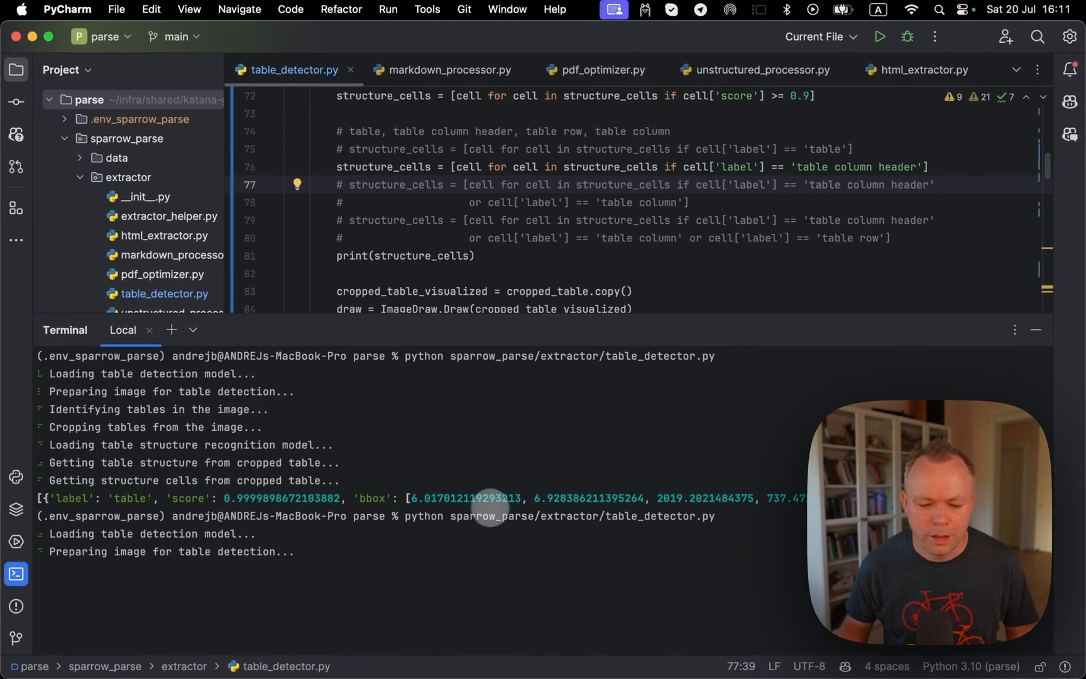
{"action": "scroll", "scroll_direction": "down", "scroll_amount": 3}
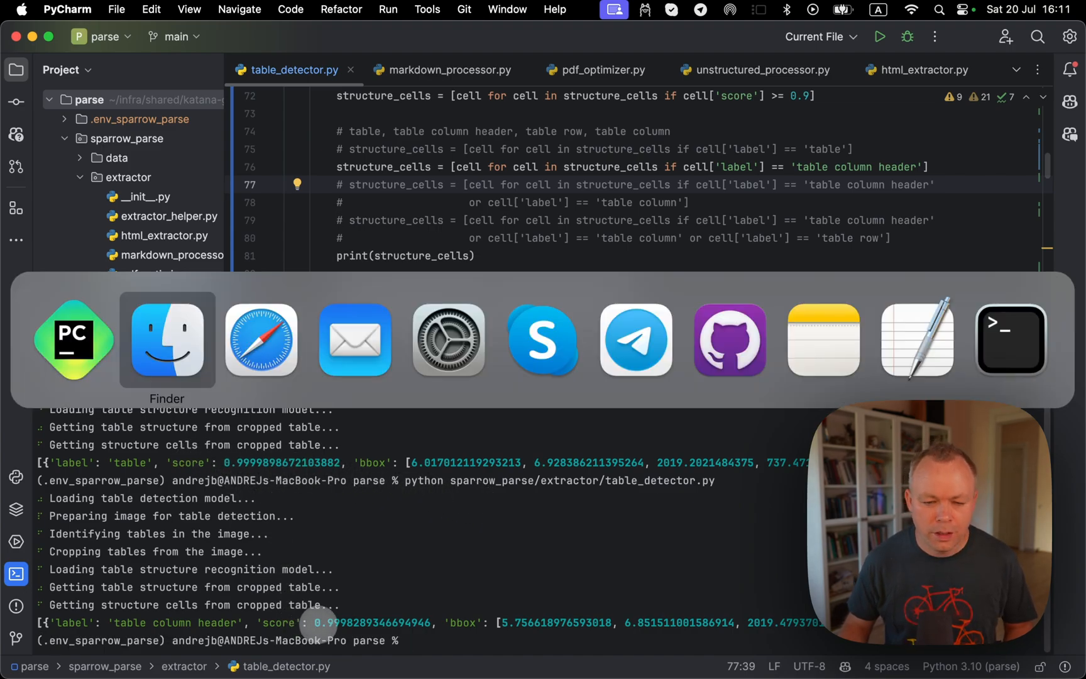
Bring Finder forward to preview invoice_1_table_grid.jpg
{"action": "left_click", "coordinate": [165, 340]}
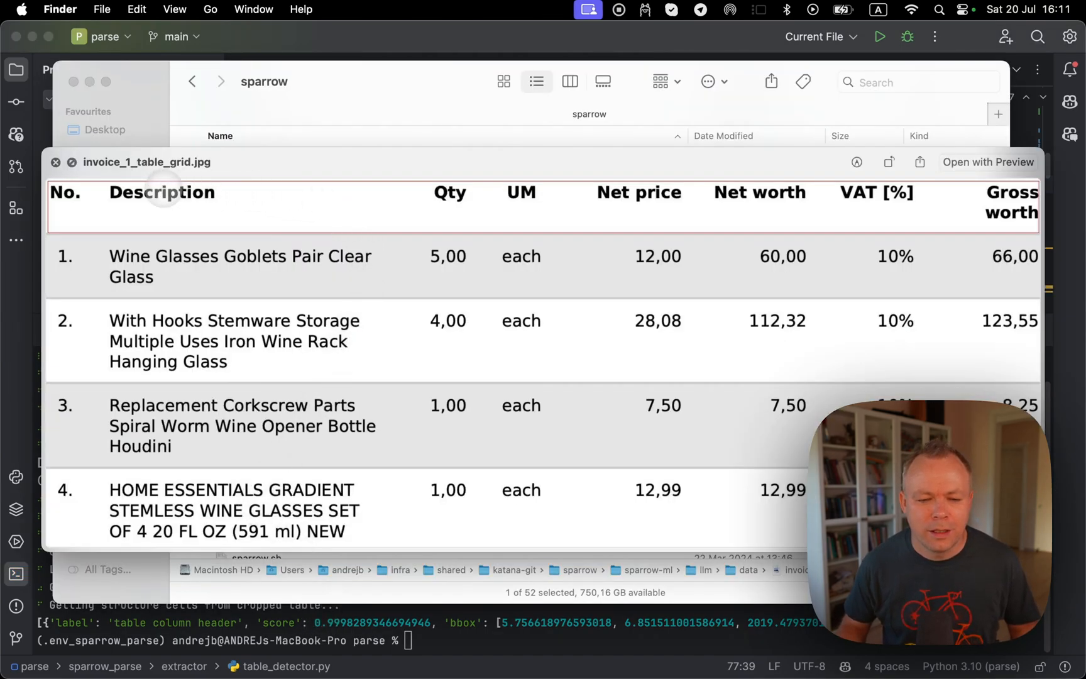
{"action": "mouse_move", "coordinate": [474, 187]}
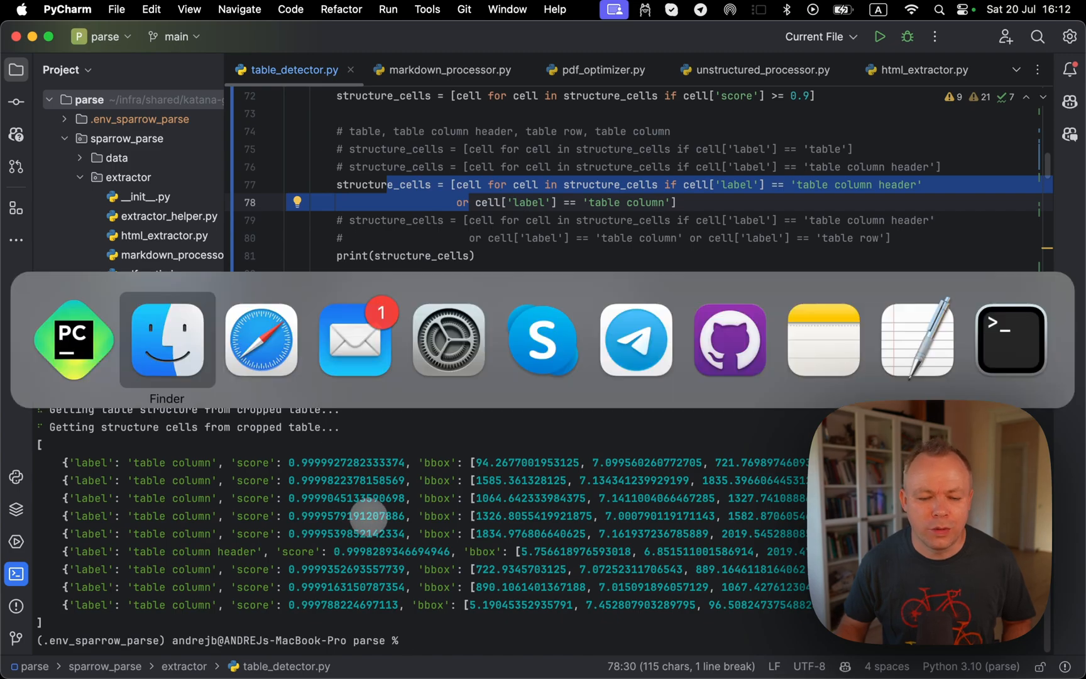
Bring Finder forward to show the sparrow folder with data expanded
{"action": "left_click", "coordinate": [166, 339]}
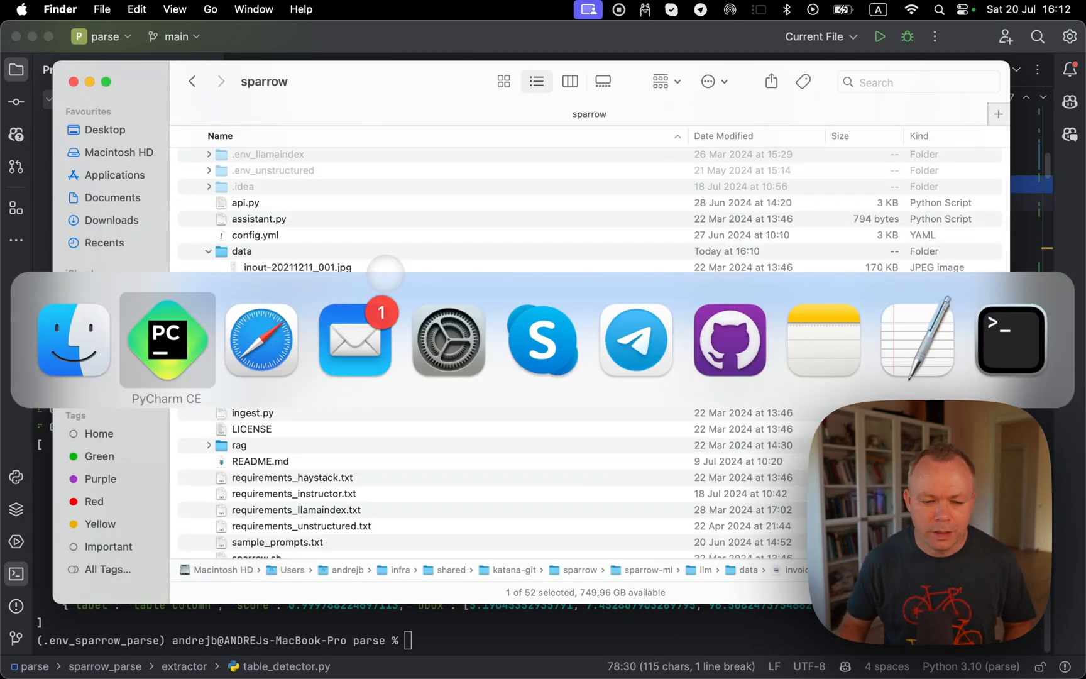
Return to the editor and scroll to the 'table column' or 'table row' filter
{"action": "left_click", "coordinate": [166, 339]}
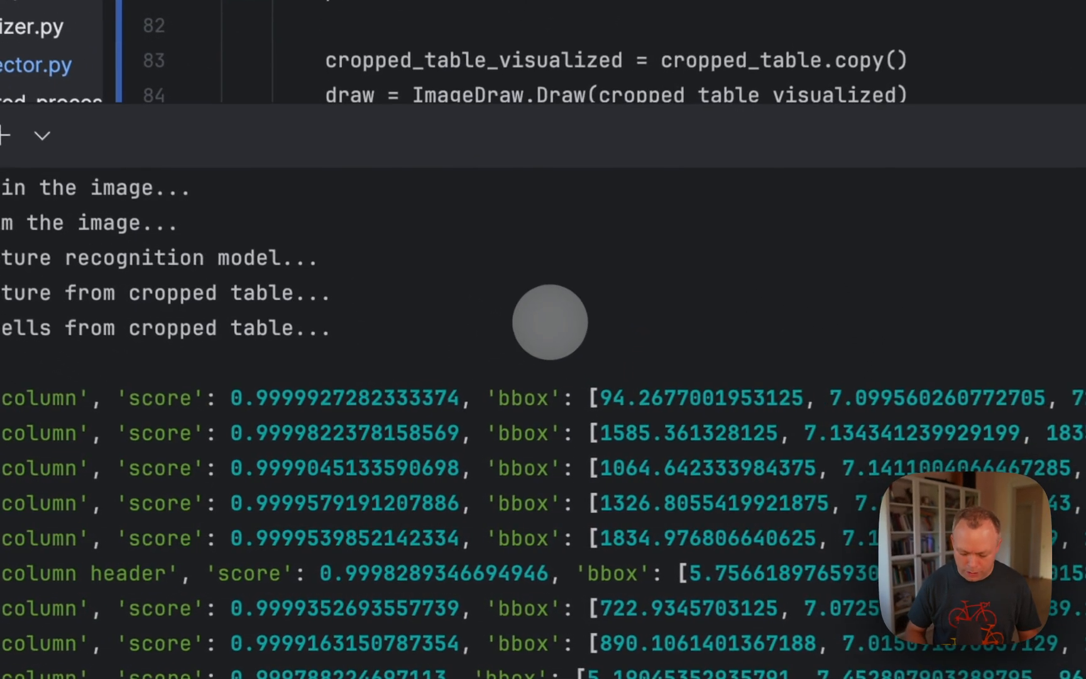
{"action": "scroll", "scroll_direction": "down", "scroll_amount": 3}
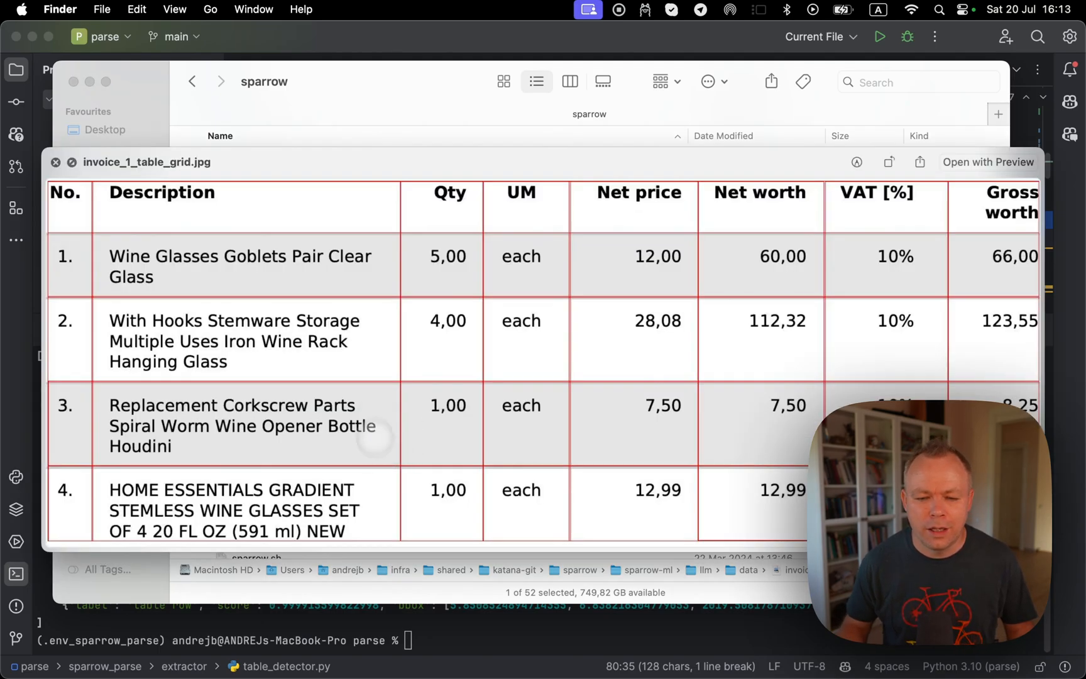
{"action": "mouse_move", "coordinate": [367, 406]}
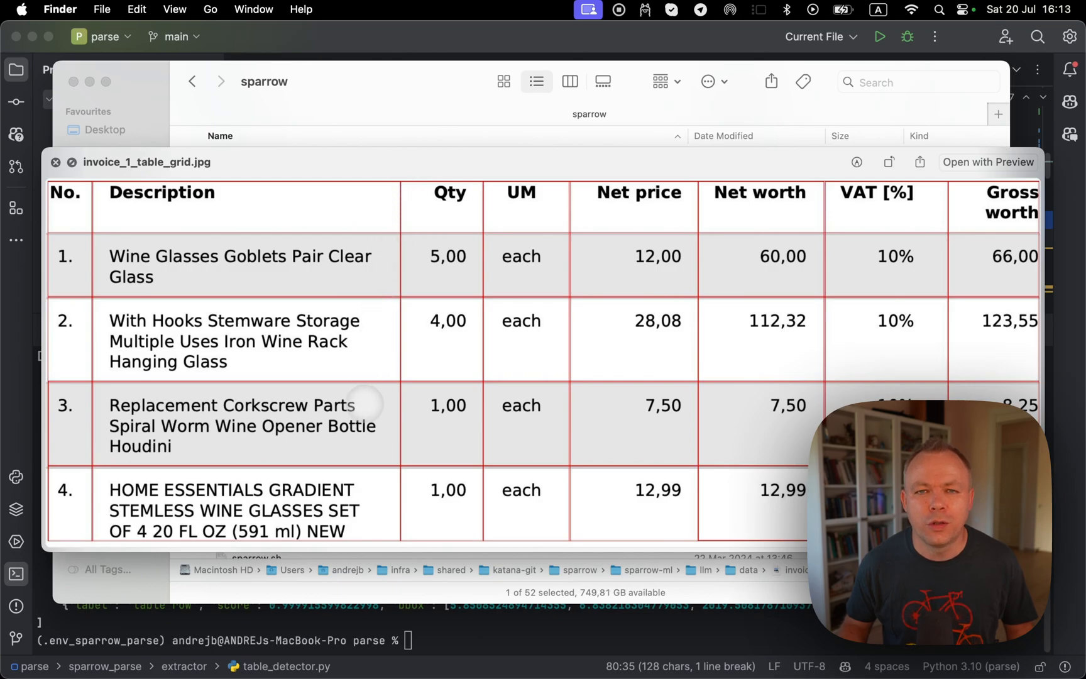